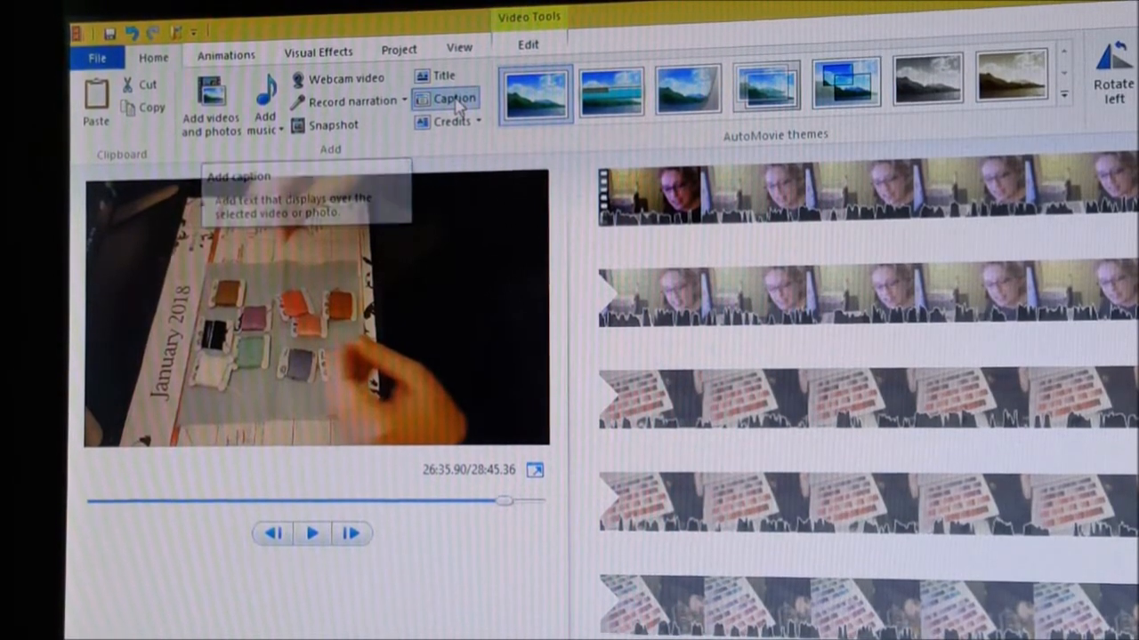
- Insert an empty caption on the craft clip at about 26:35 using Caption
click(453, 98)
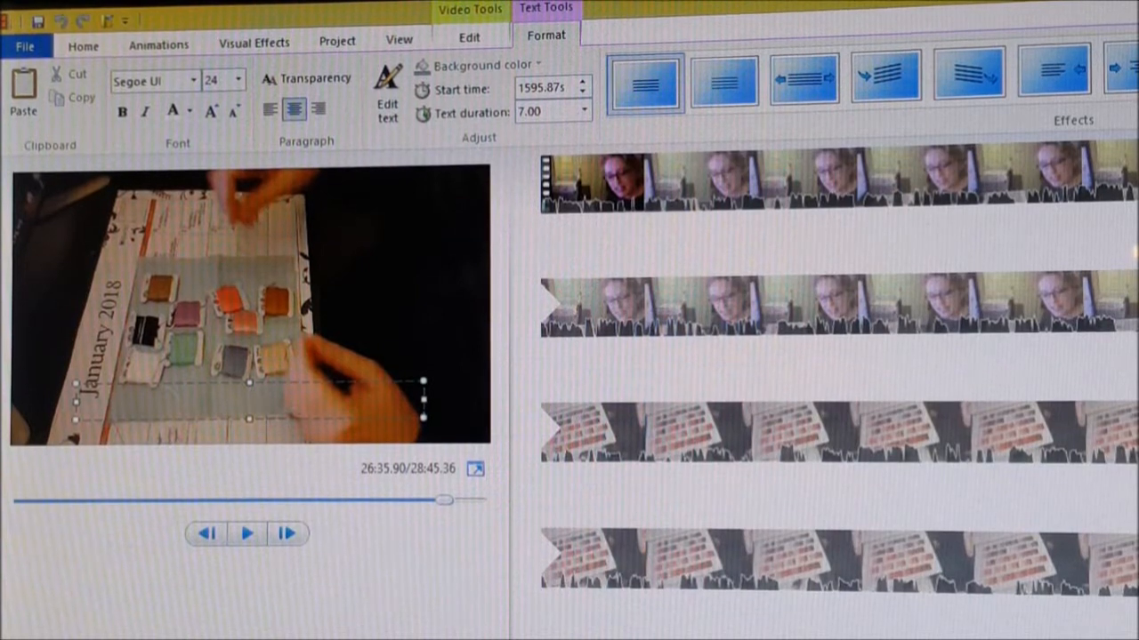
- Type the caption 'I am talking so soft because my husband is sleeping!!!'
text(I am)
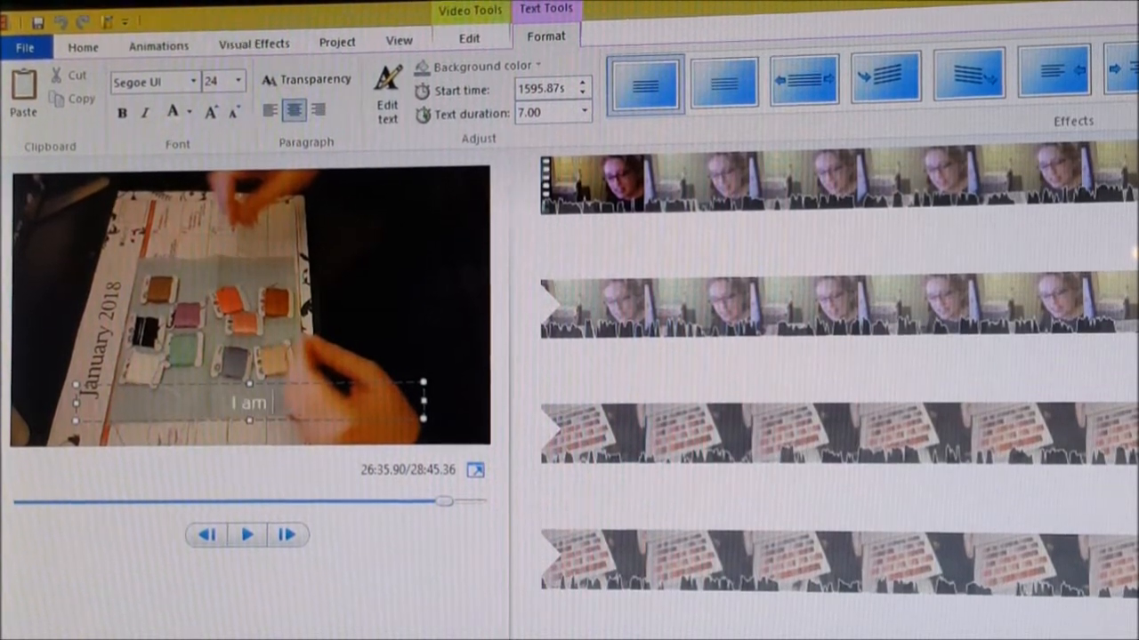
text(talking so soft because)
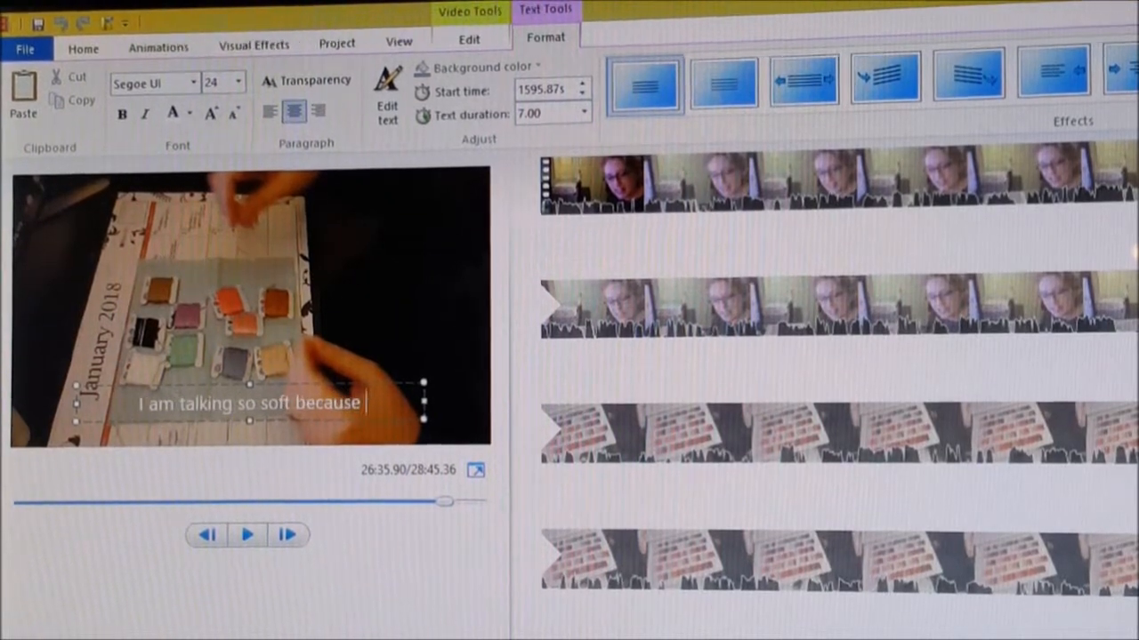
text(mu)
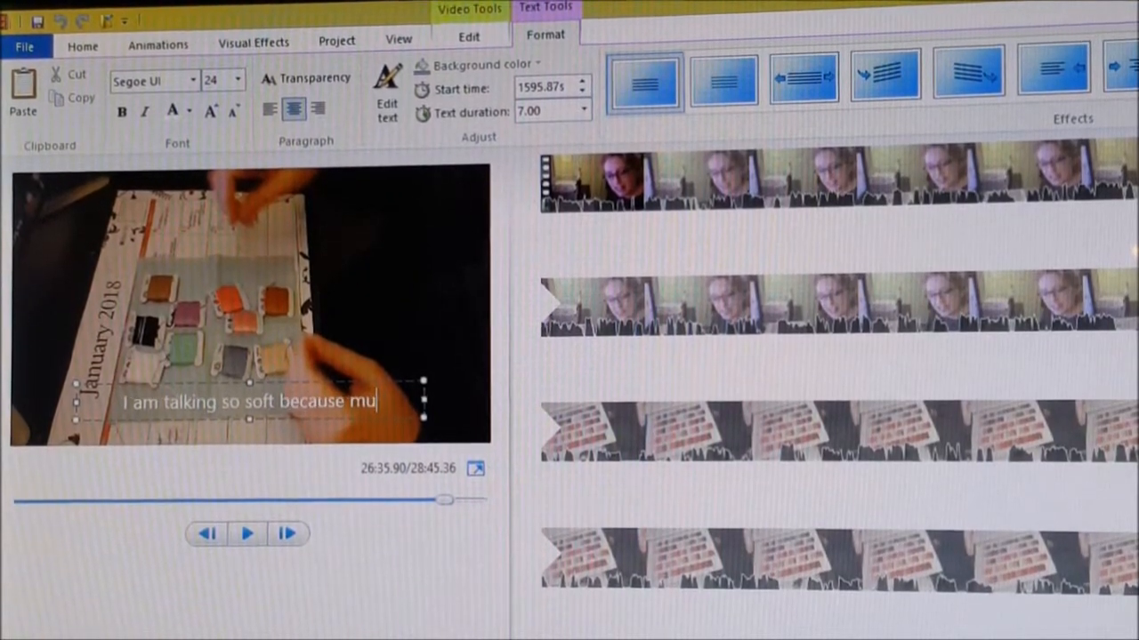
text(y husband)
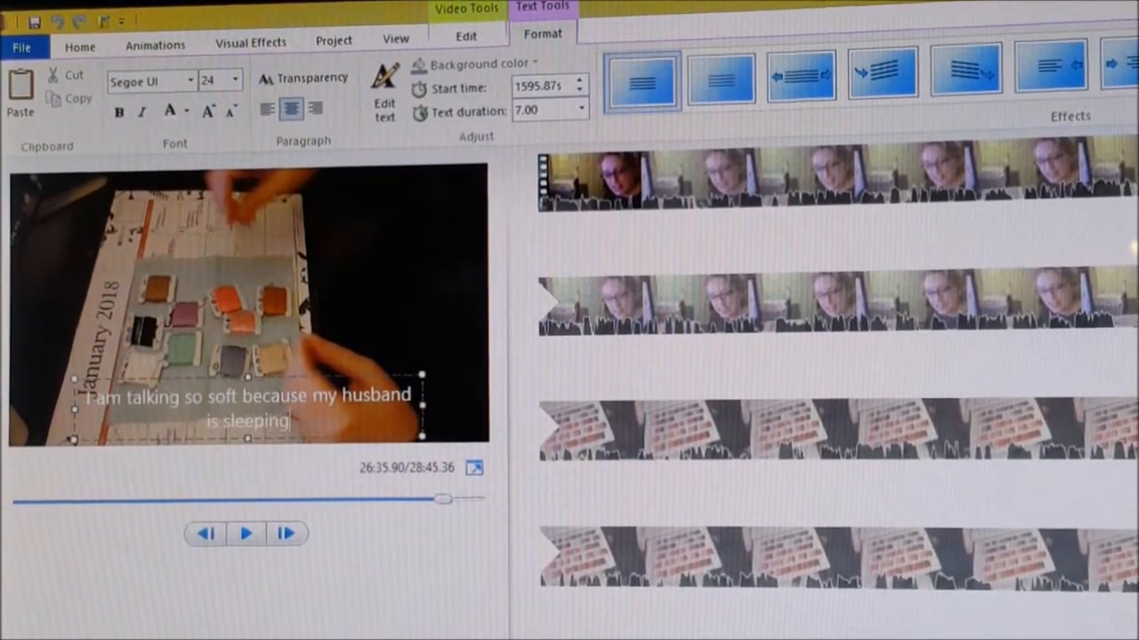
text(!!!)
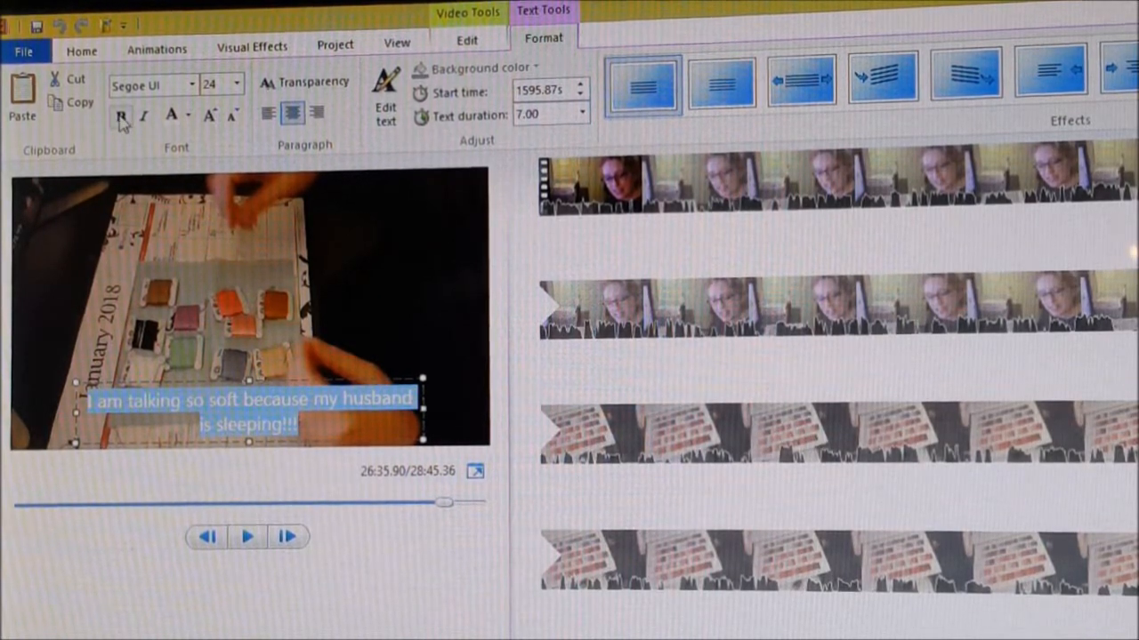
mouse_move(119, 116)
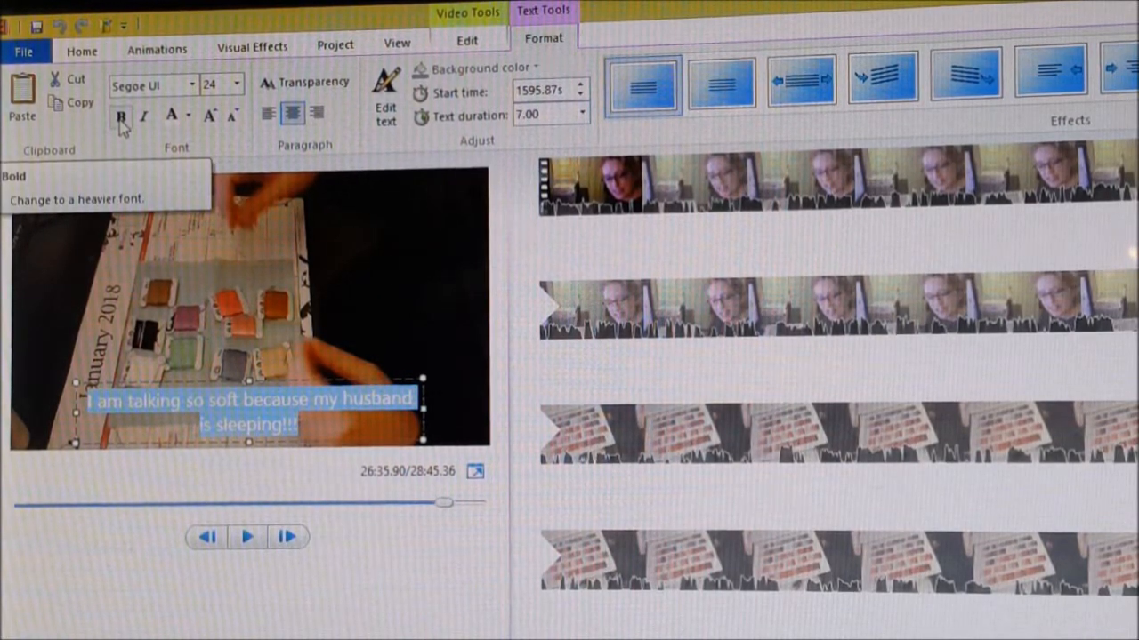
- Make the caption text bold and centered, then pick a text colour
click(120, 117)
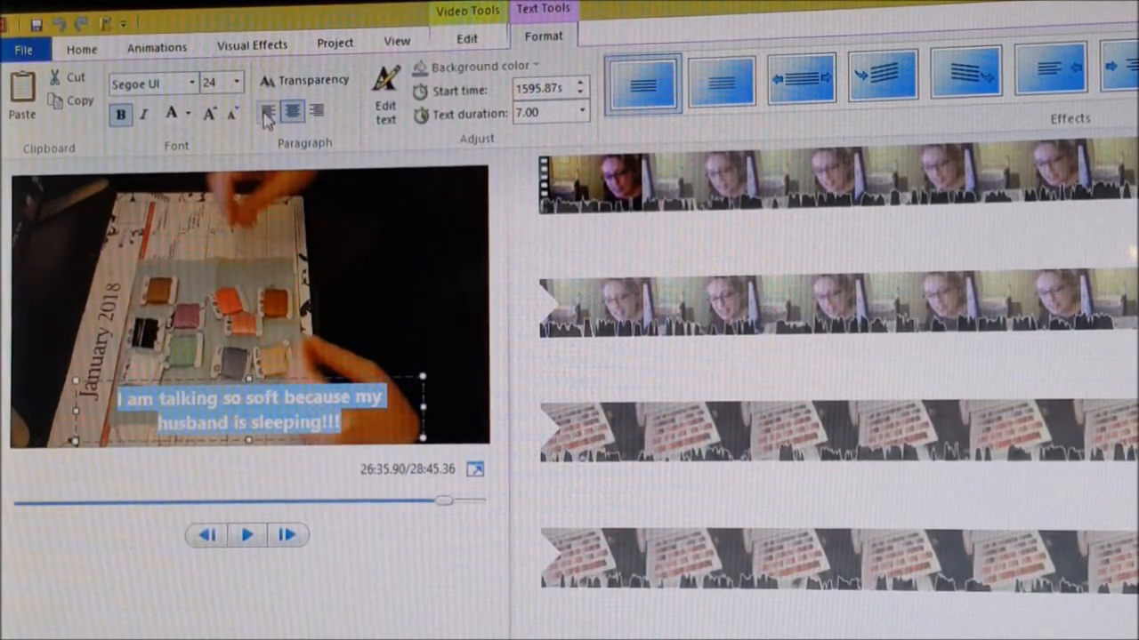
mouse_move(266, 113)
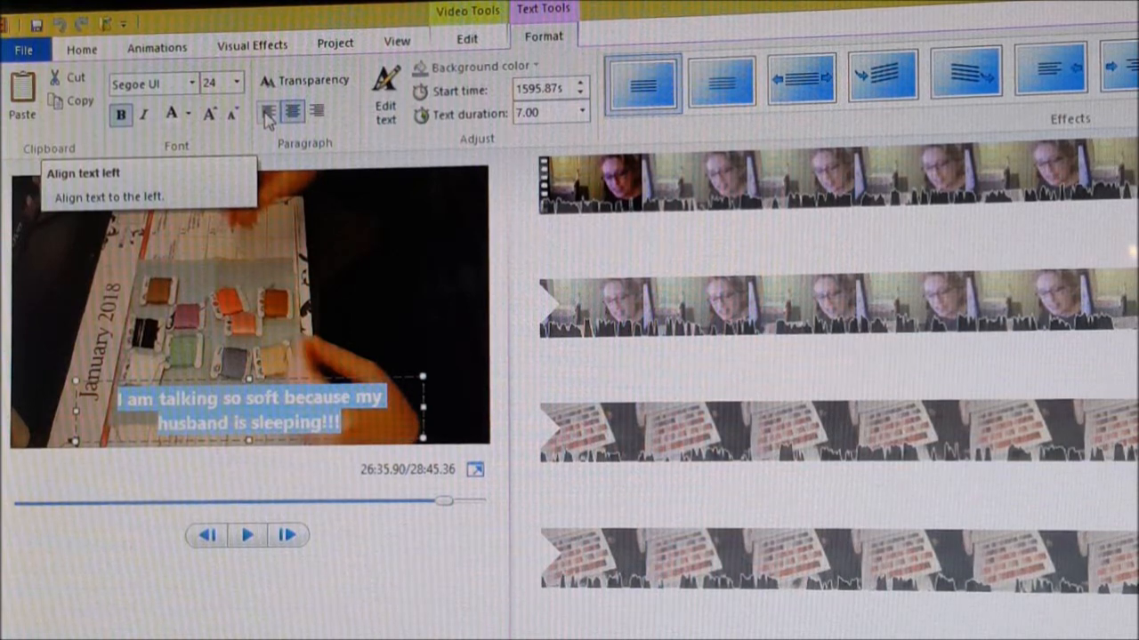
click(267, 113)
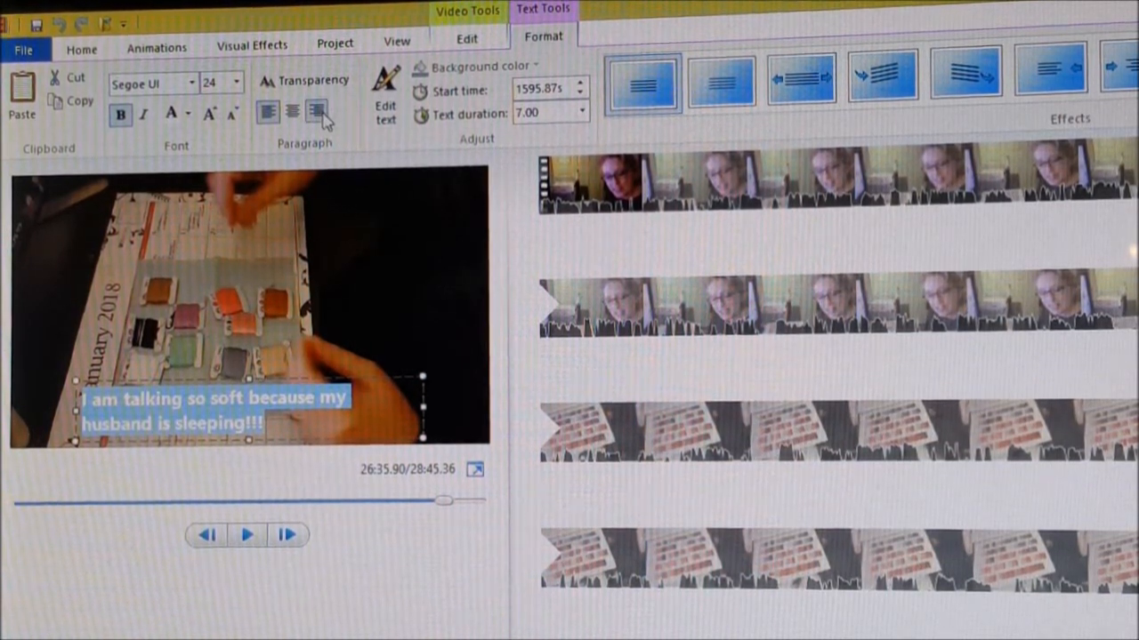
click(292, 114)
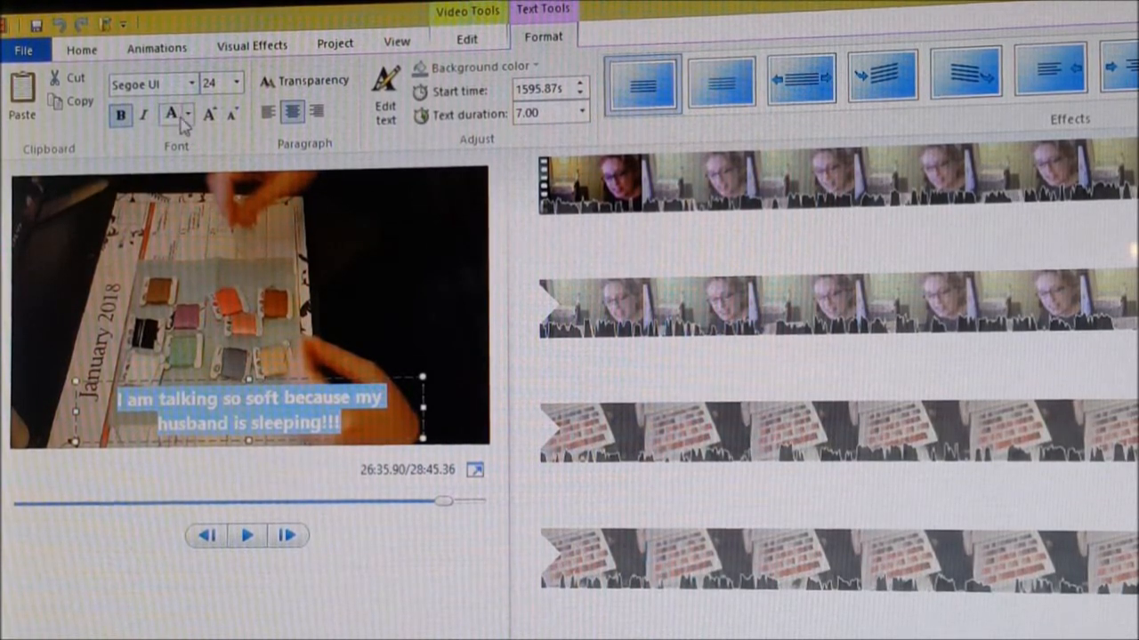
mouse_move(169, 116)
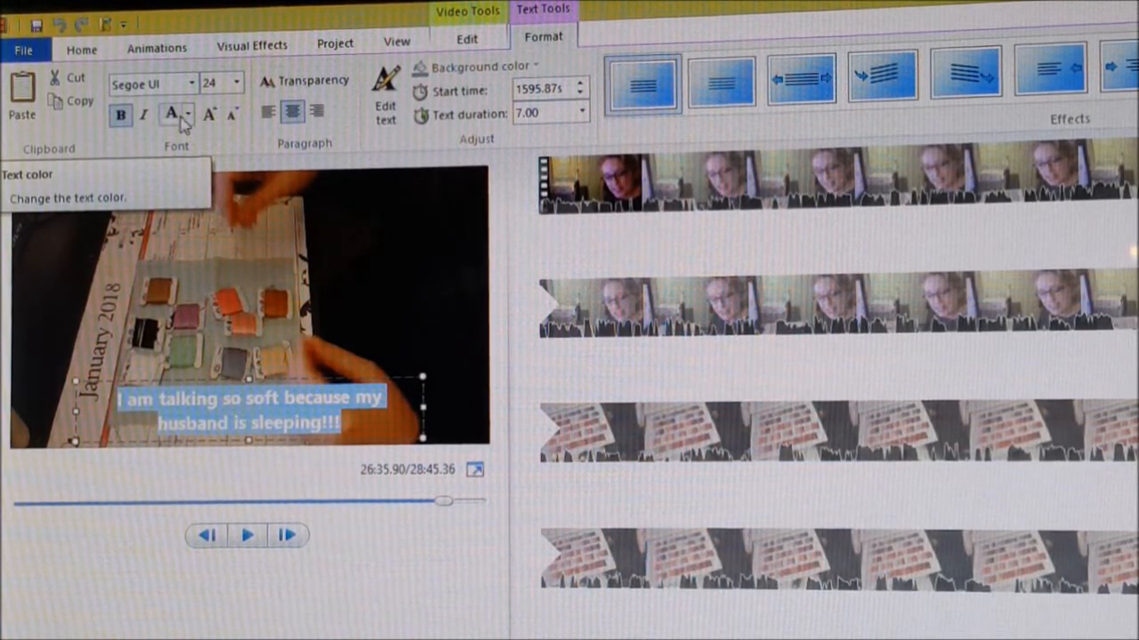
click(183, 114)
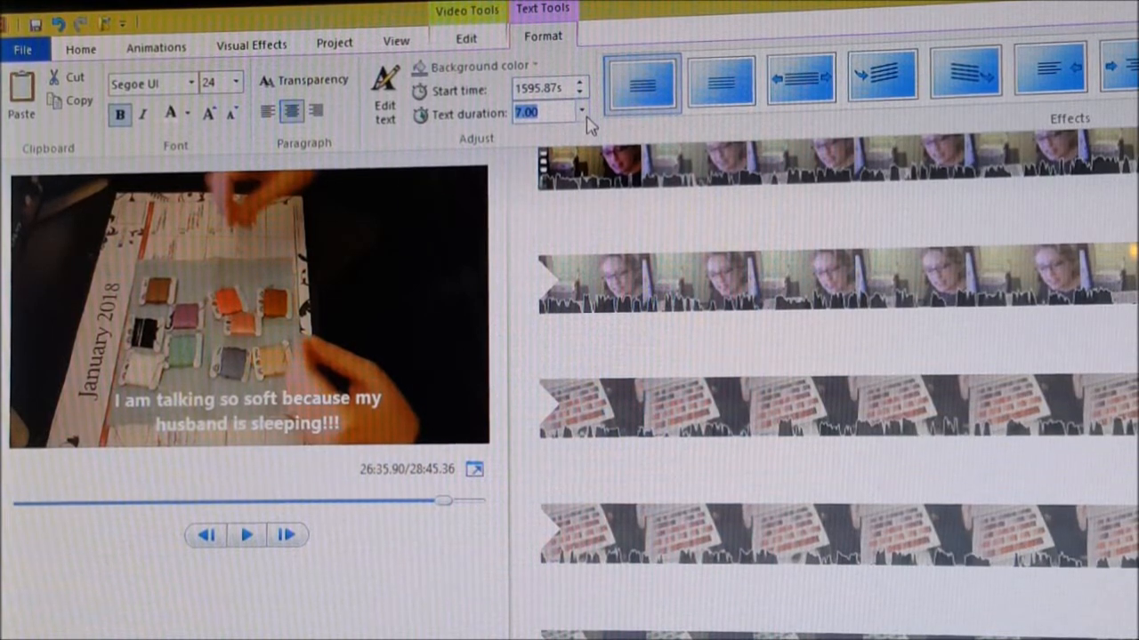
click(580, 113)
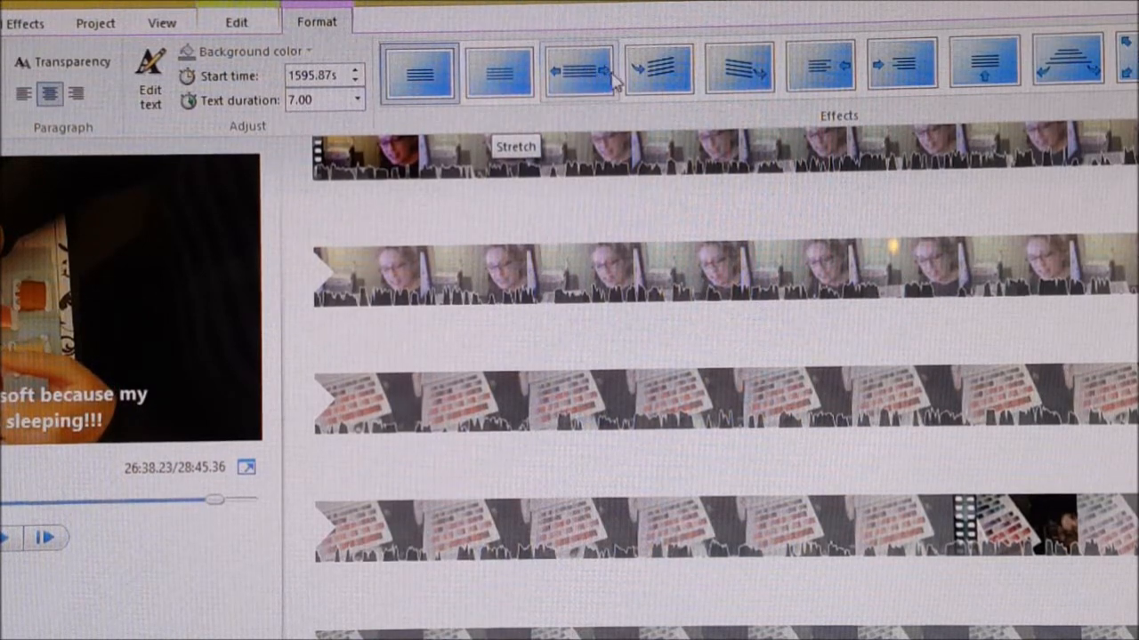
mouse_move(659, 84)
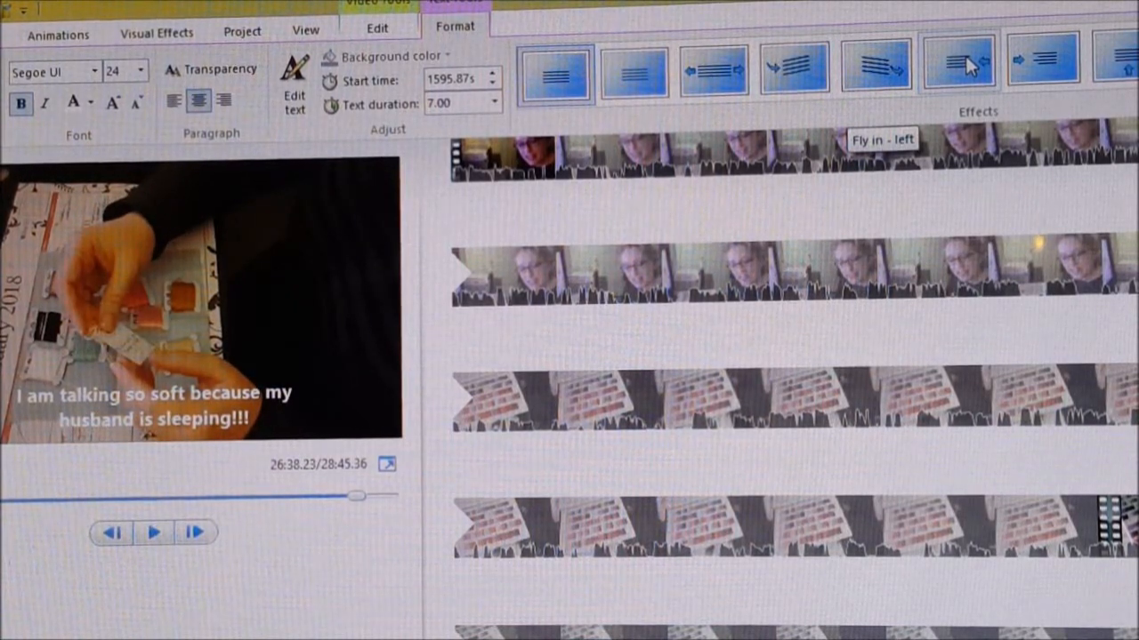
- Choose the no-effect caption animation, which starts the preview playing
click(155, 532)
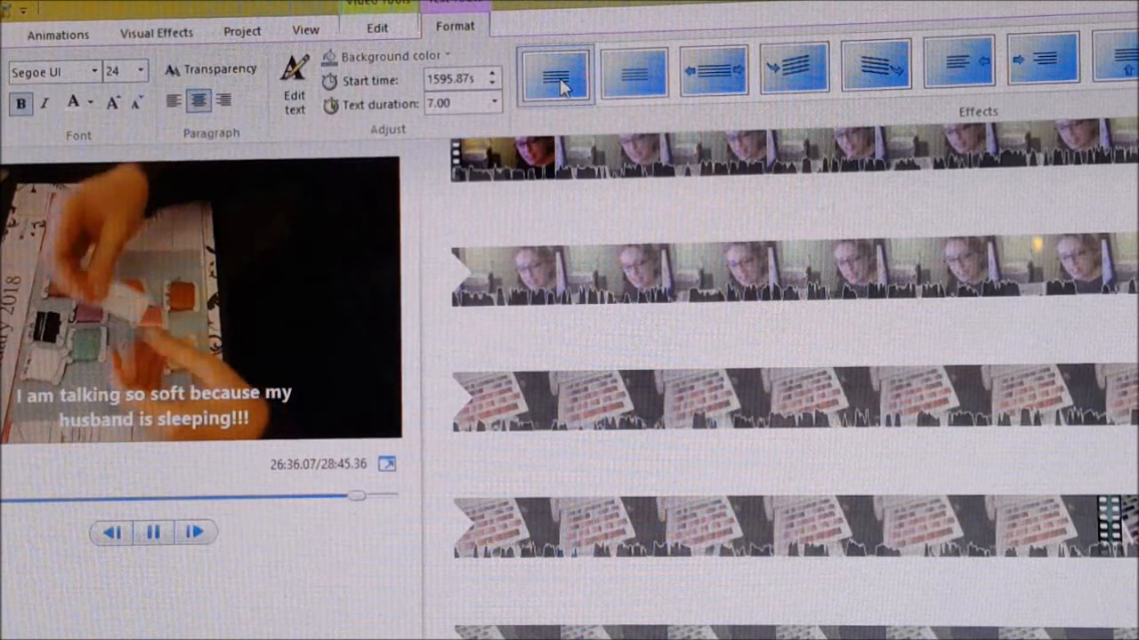
mouse_move(647, 73)
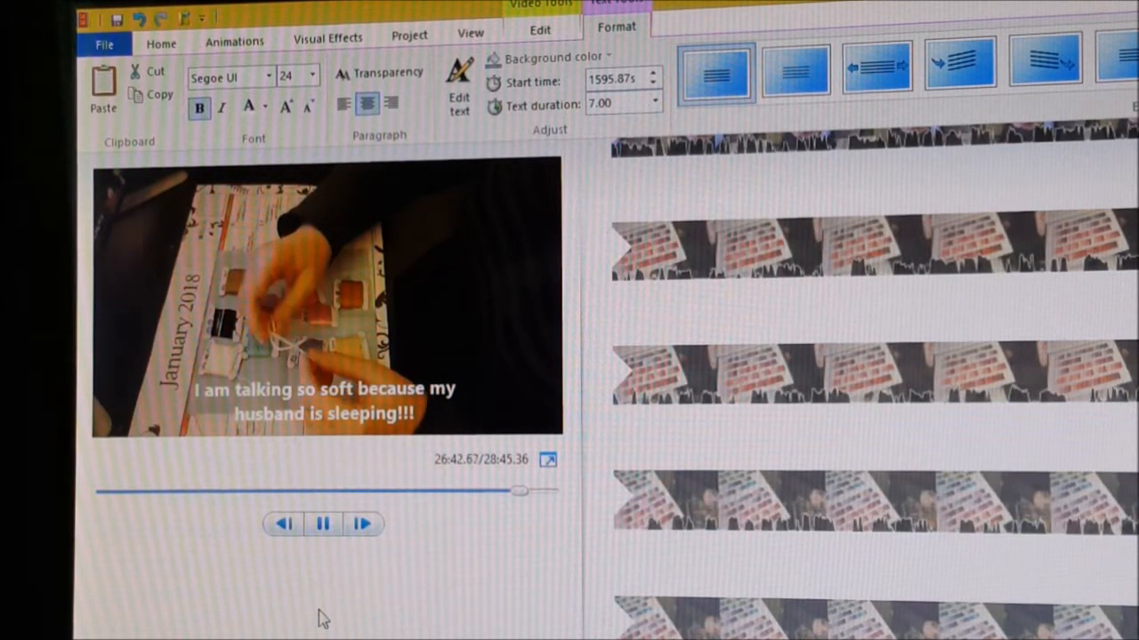
click(161, 41)
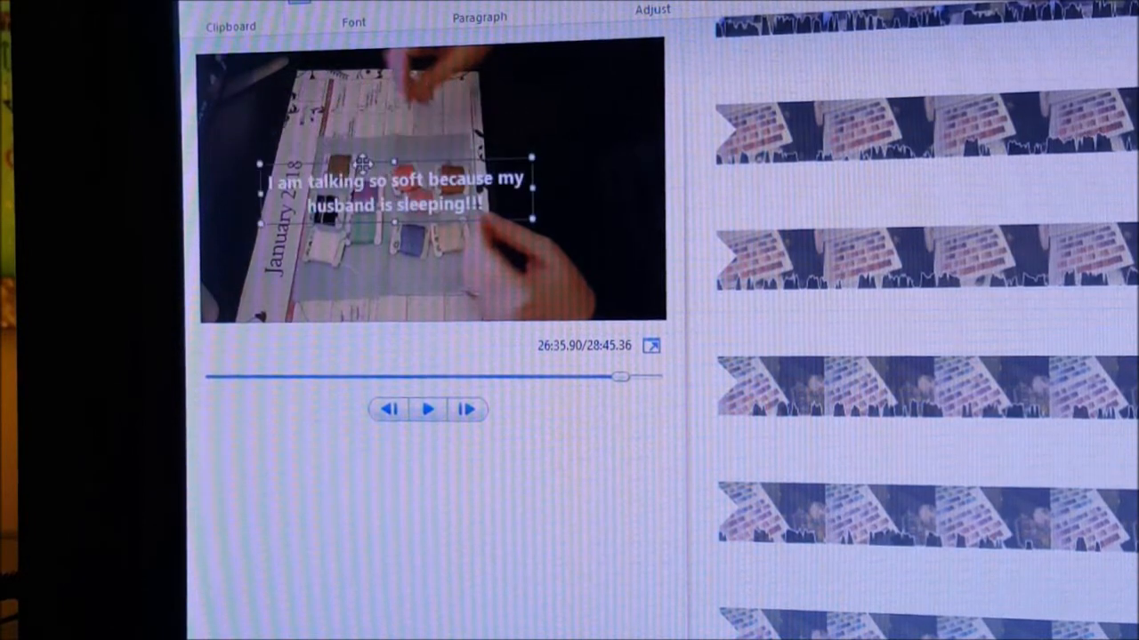
- Drag the caption box down to the bottom of the video frame
drag(392, 191, 414, 285)
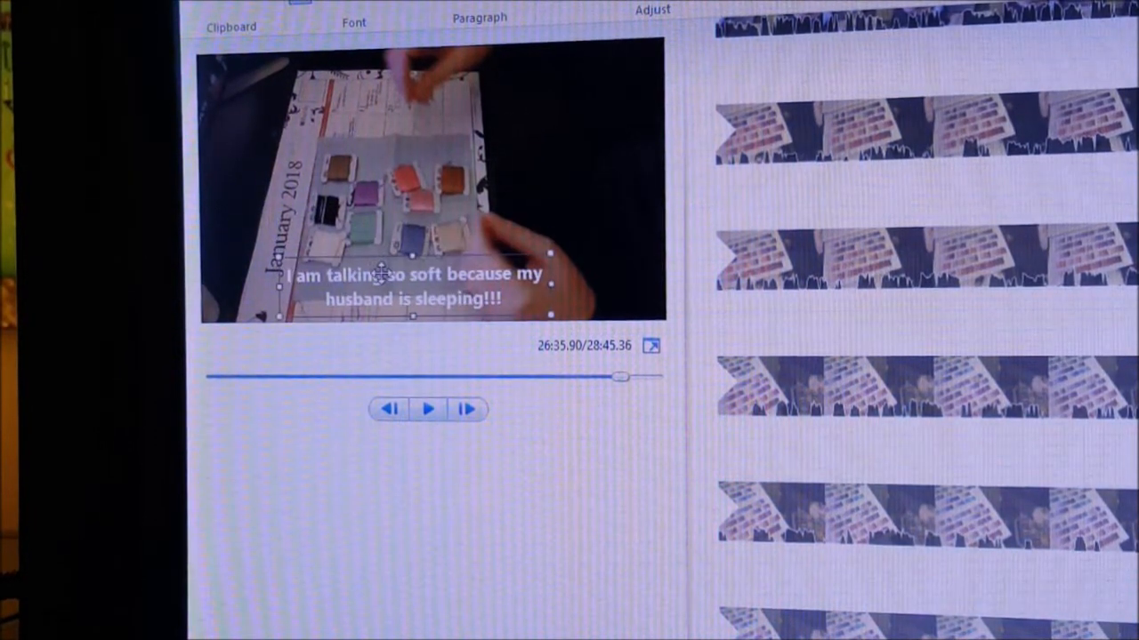